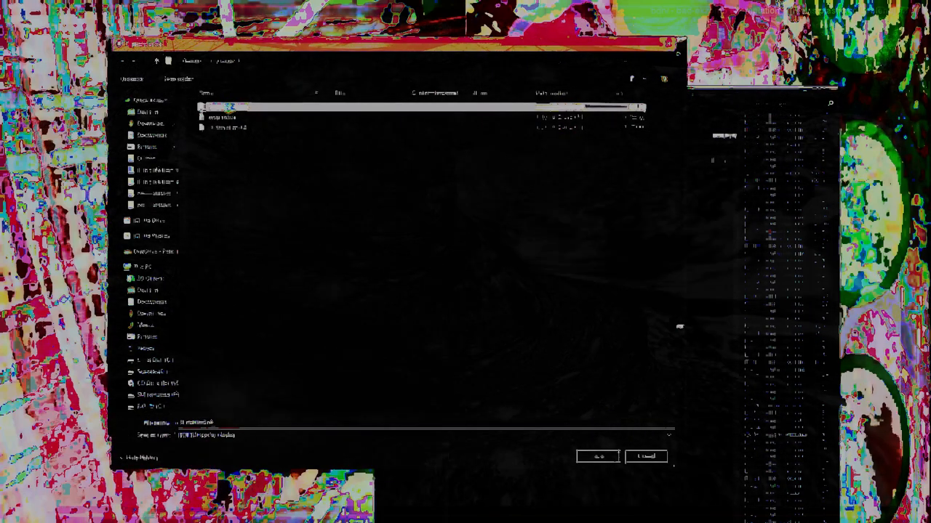
# Delete the top file from the Save As folder listing so a single file remains.
pyautogui.rightClick(222, 117)
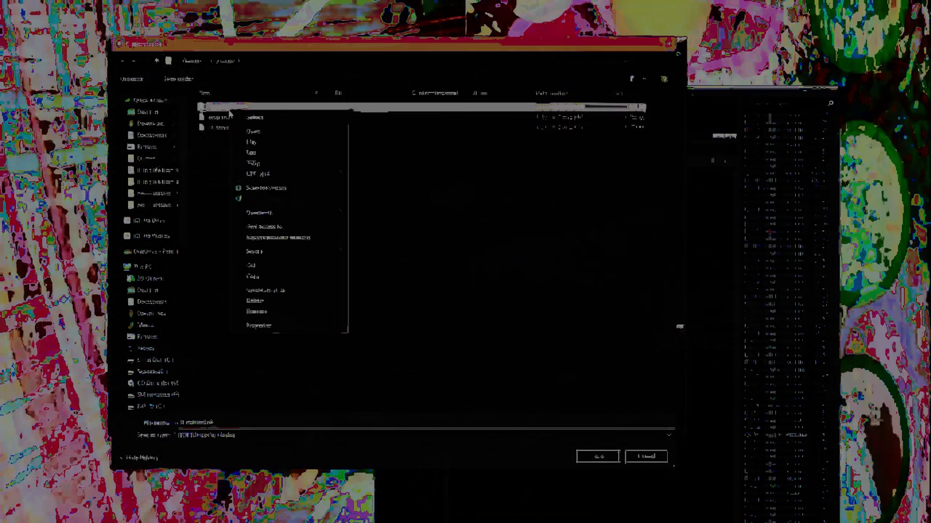
pyautogui.click(300, 306)
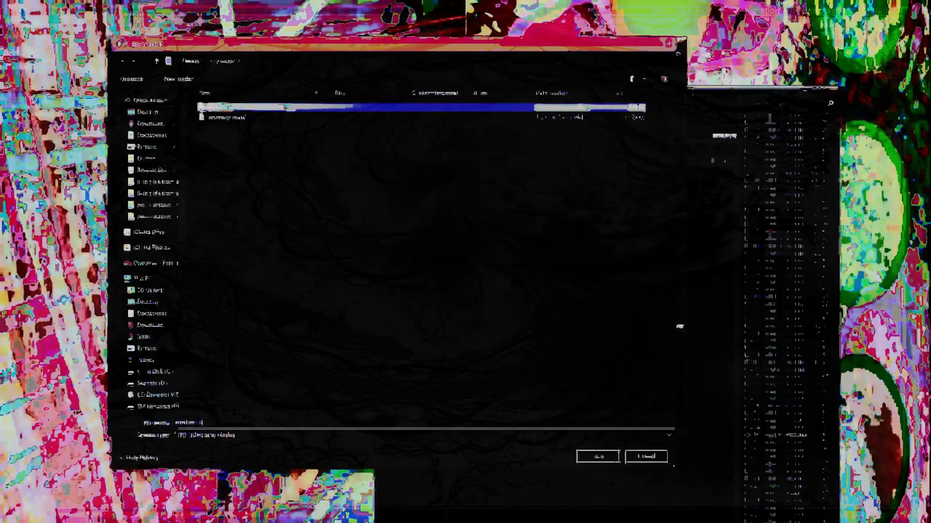
pyautogui.rightClick(218, 117)
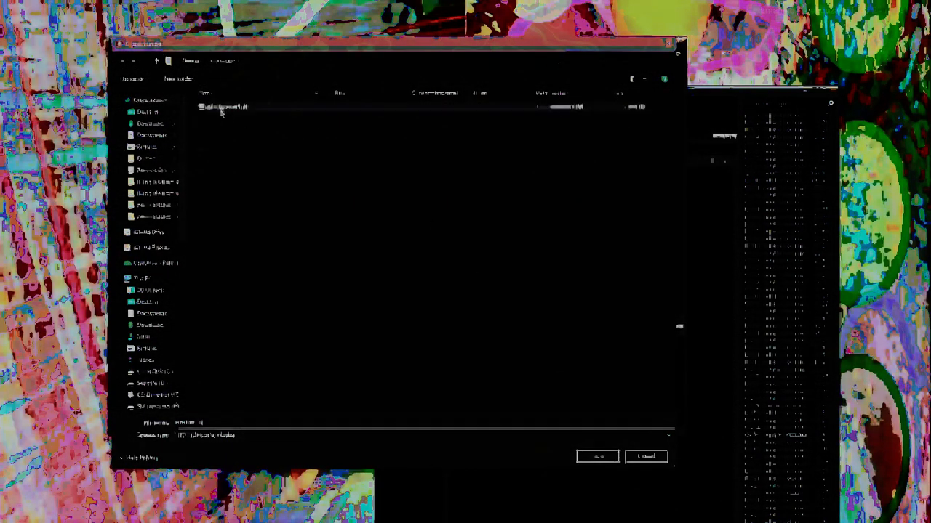
pyautogui.rightClick(221, 106)
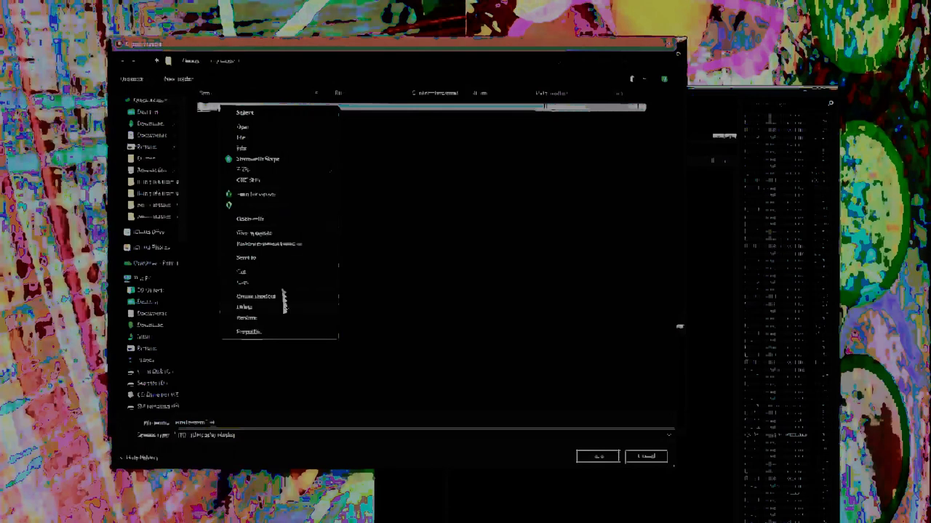